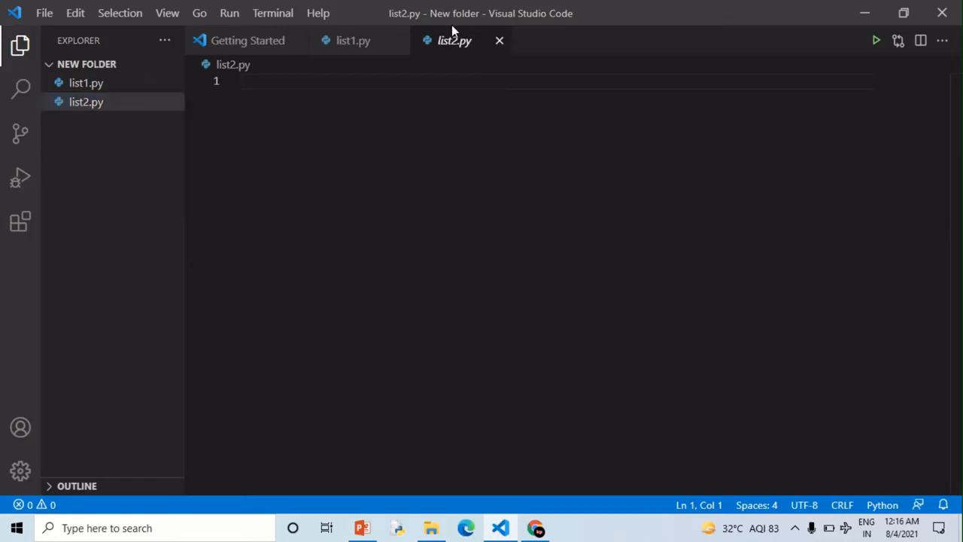
mouse_move(454, 41)
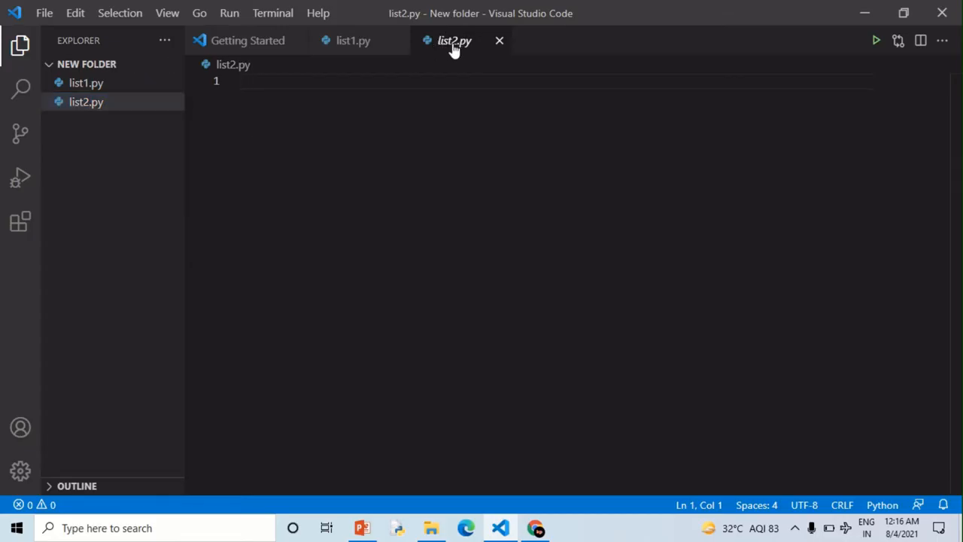
Step: Write the function header def find_length(list): in list2.py
text(ed)
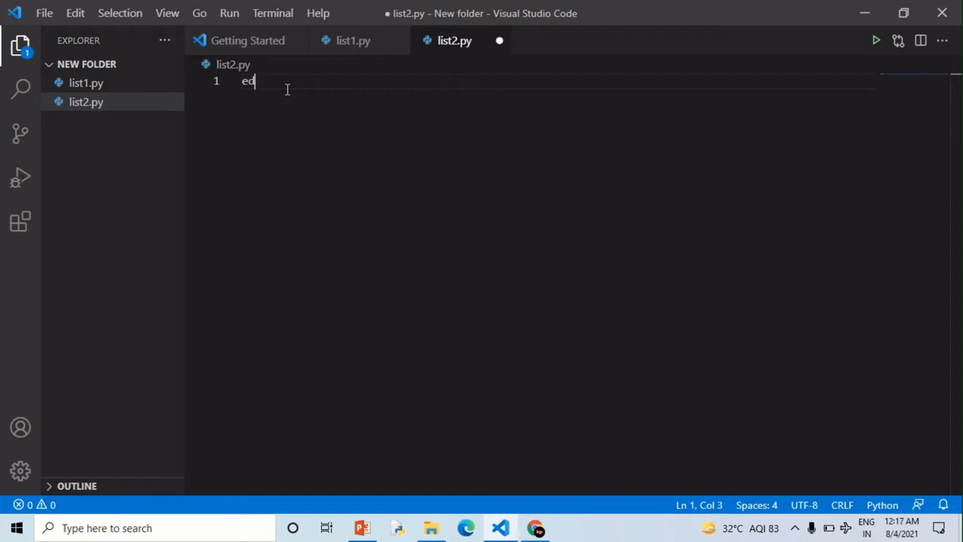
text(def)
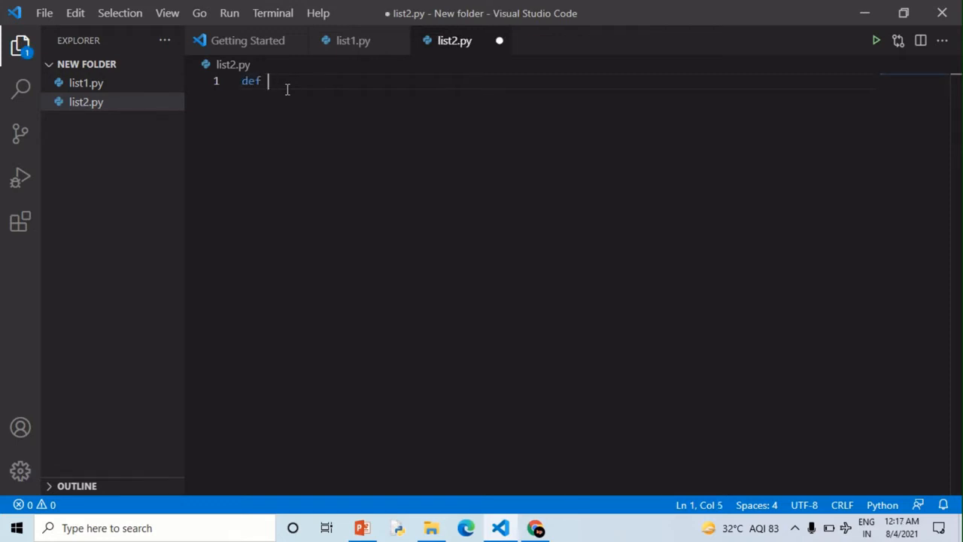
text(find)
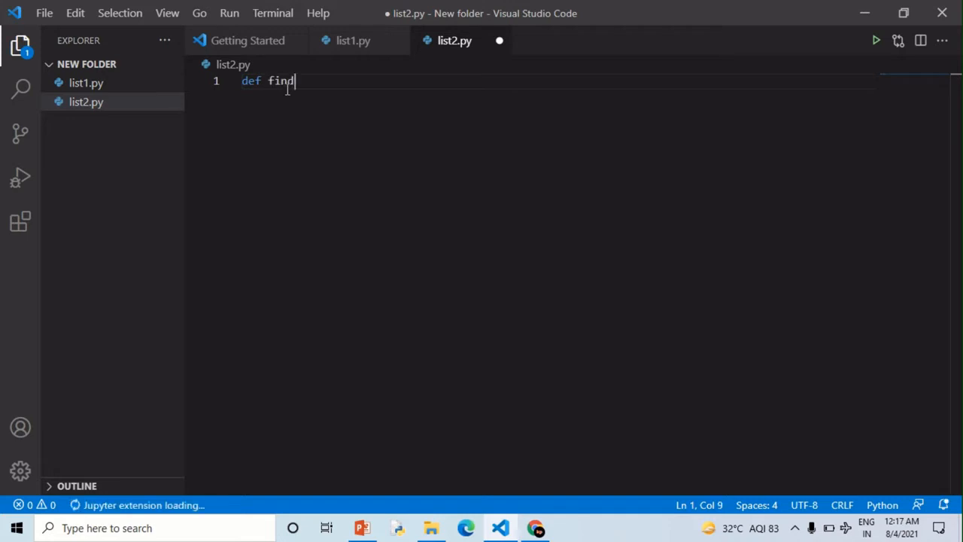
text(_le)
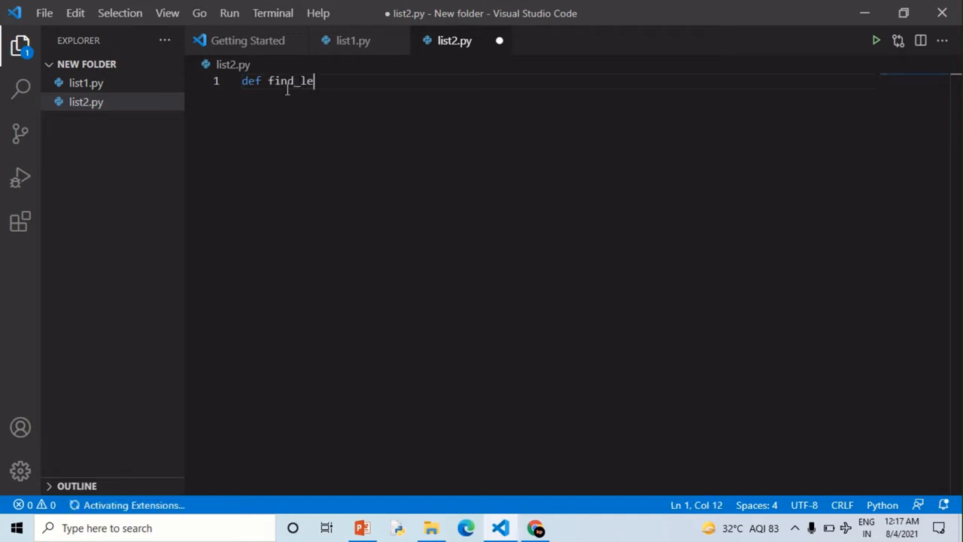
text(ngth)
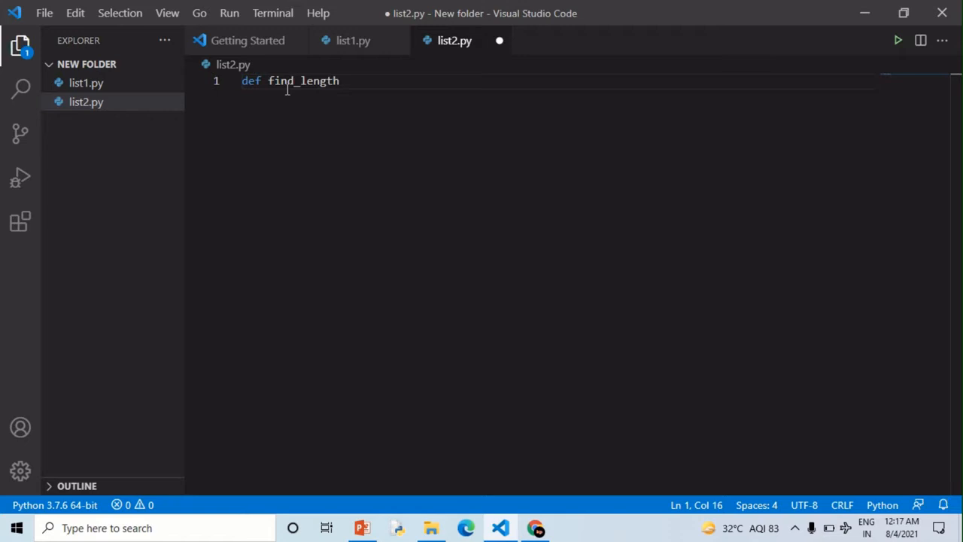
text(())
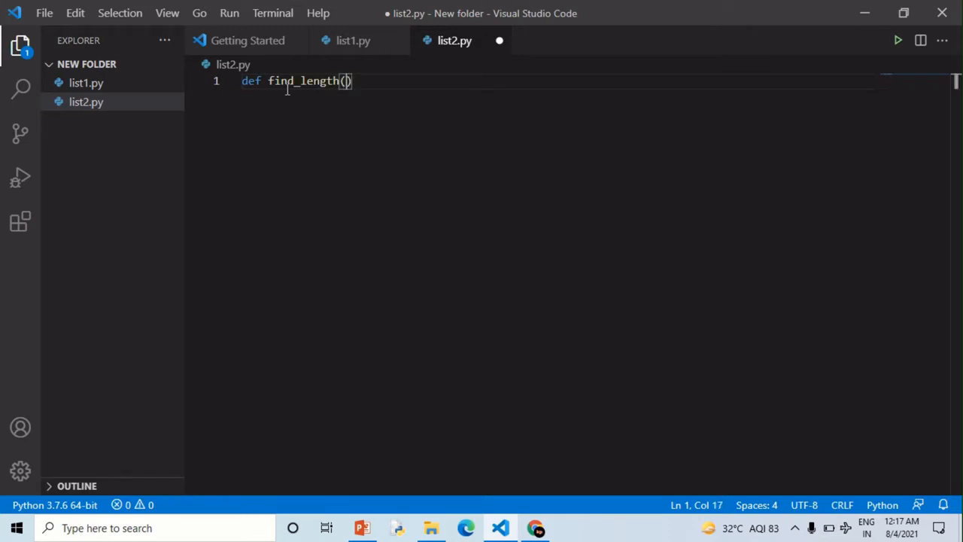
text(list)
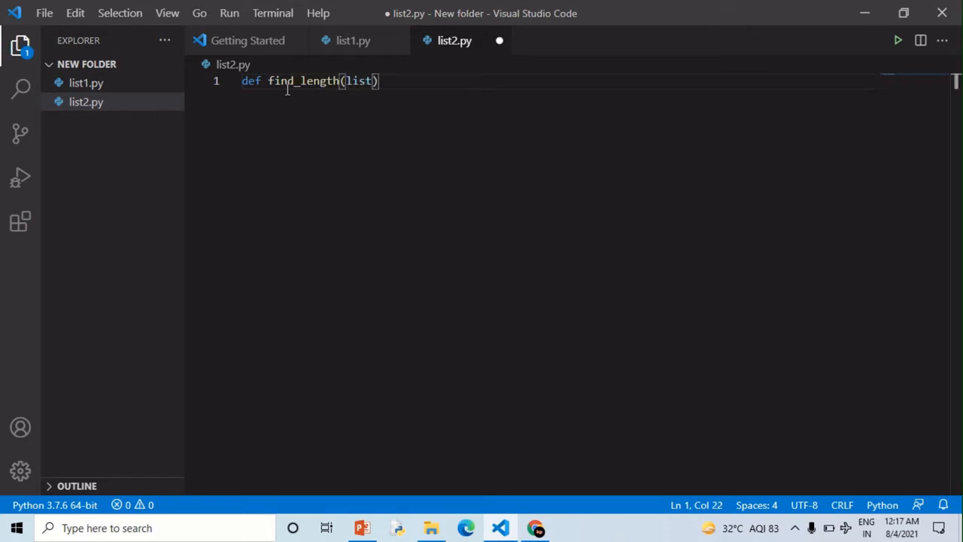
text(:)
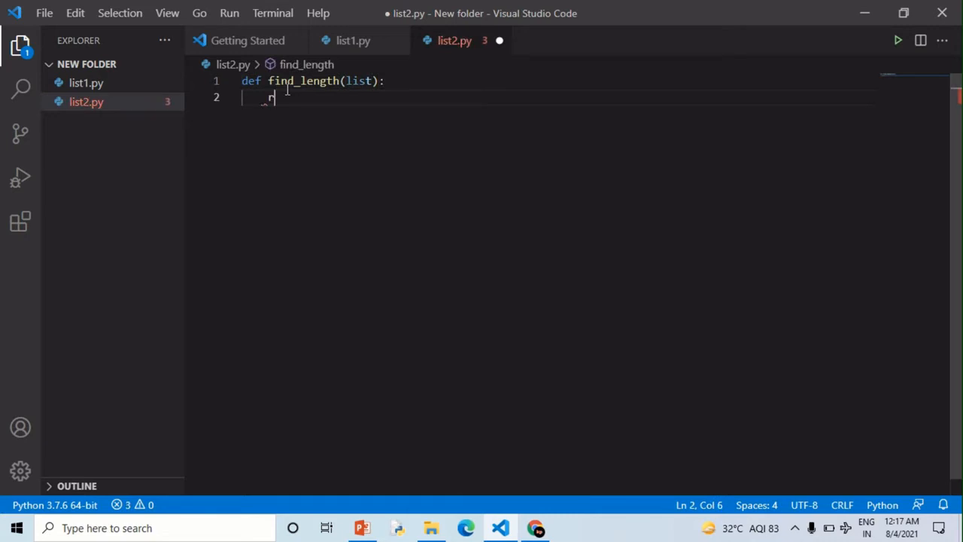
Step: Give find_length the body return list and end on a new empty line
text(eturn)
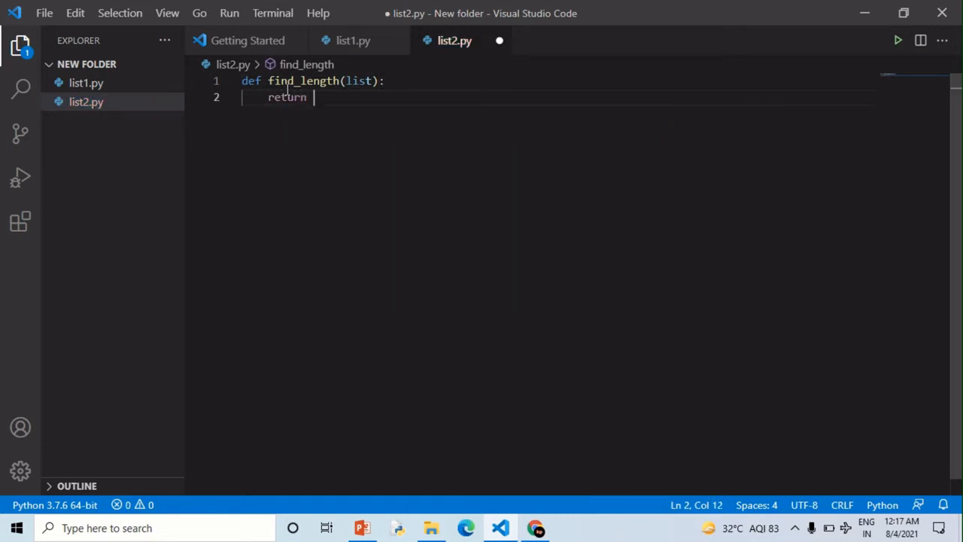
text(l)
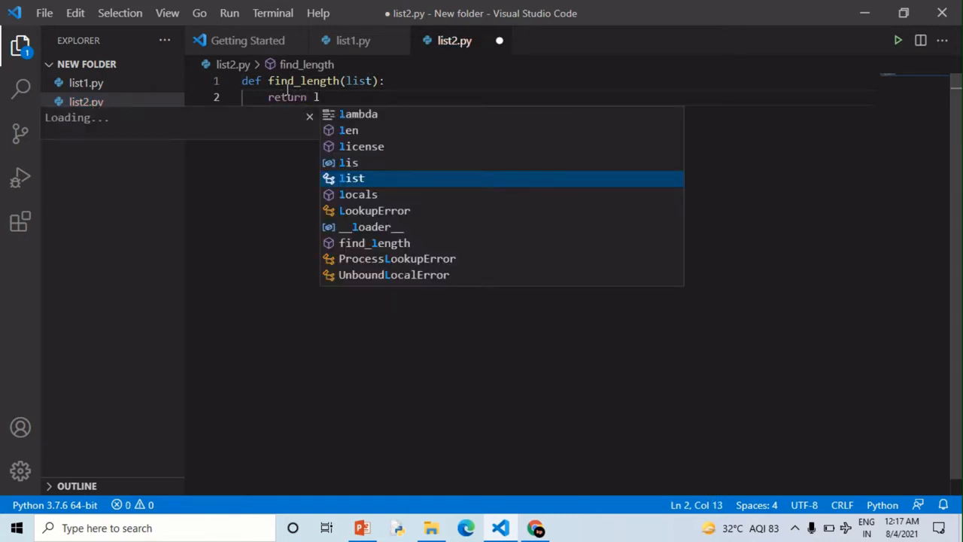
text(ist)
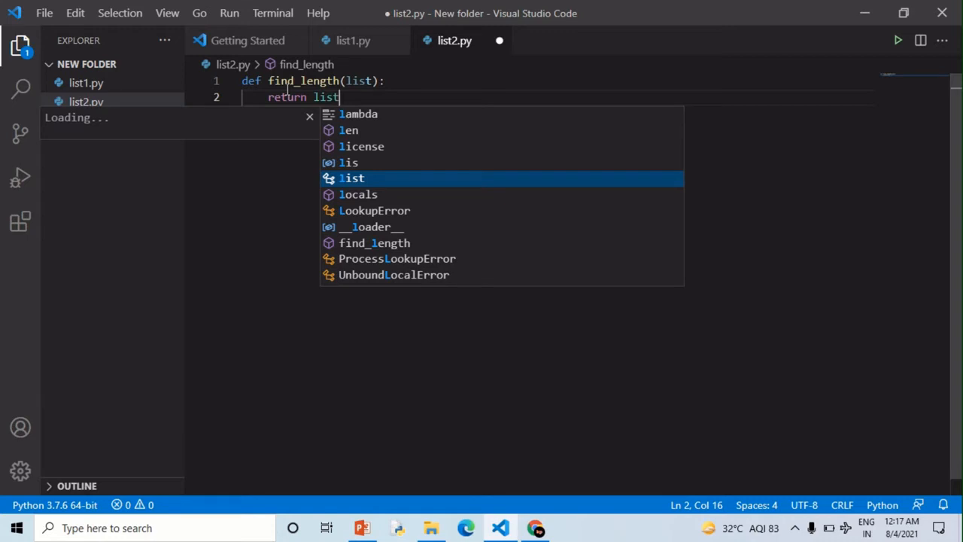
key(Enter)
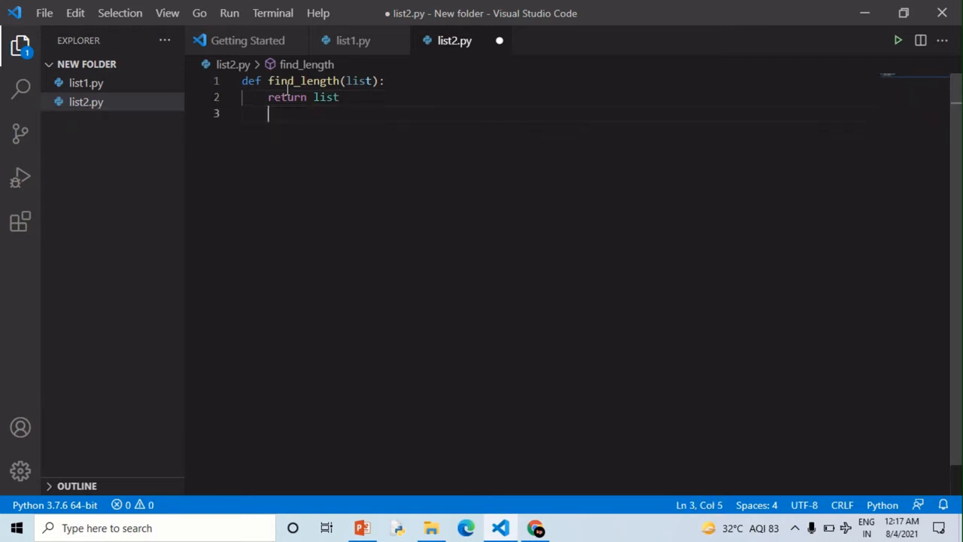
Step: Assign list = [1,2,3,4,5,5,6,78] below the function
text(list = [1,2,)
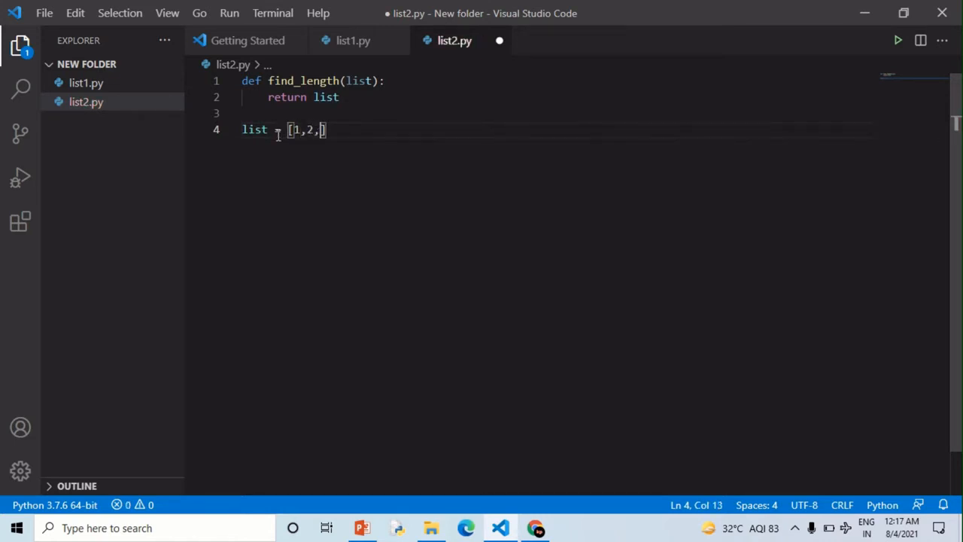
text(3,4,5,5,6,78)
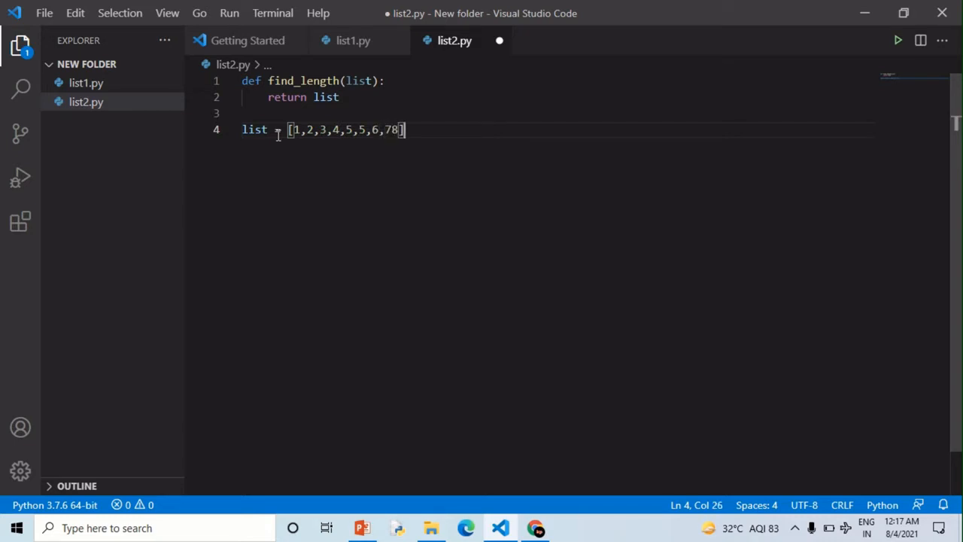
Step: Add print(find_length(len(list))) and save list2.py
text(print()
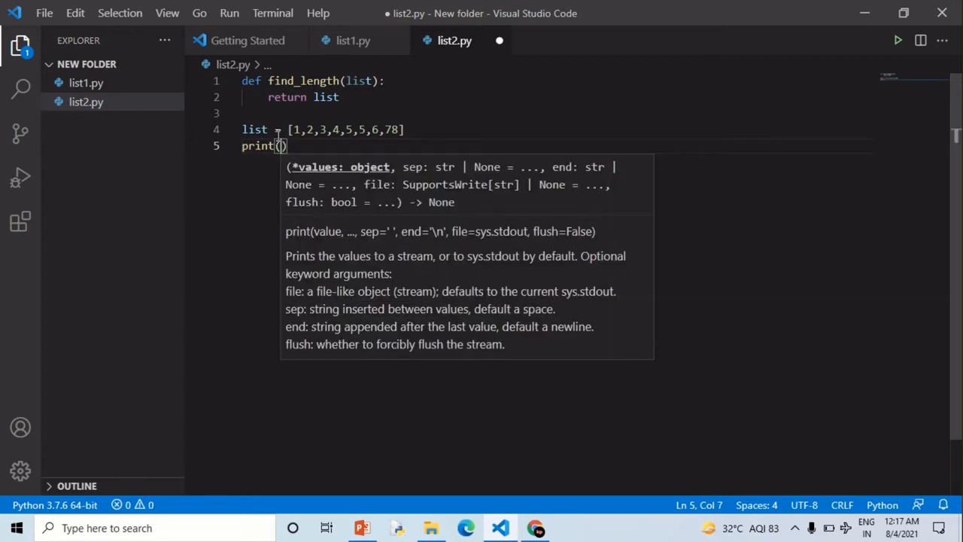
text(find_length)
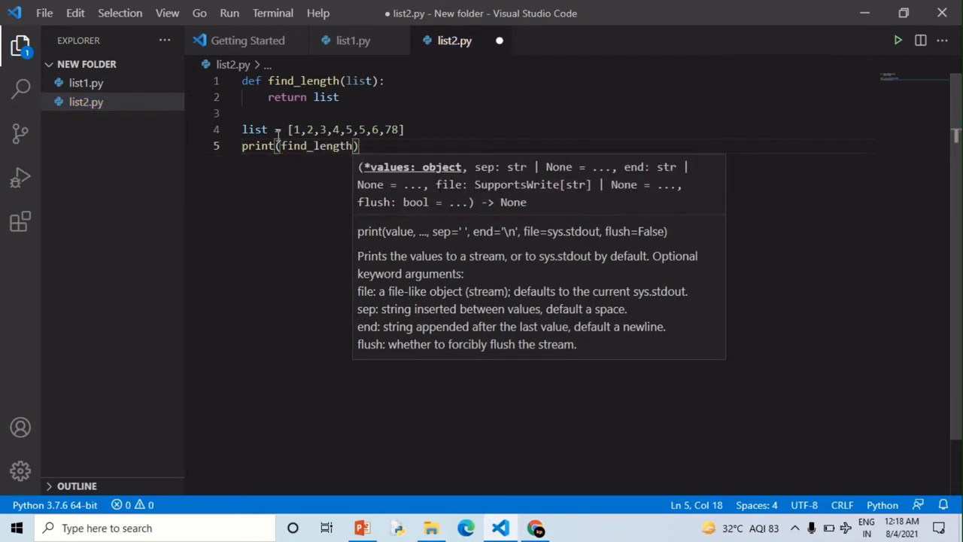
text(list)
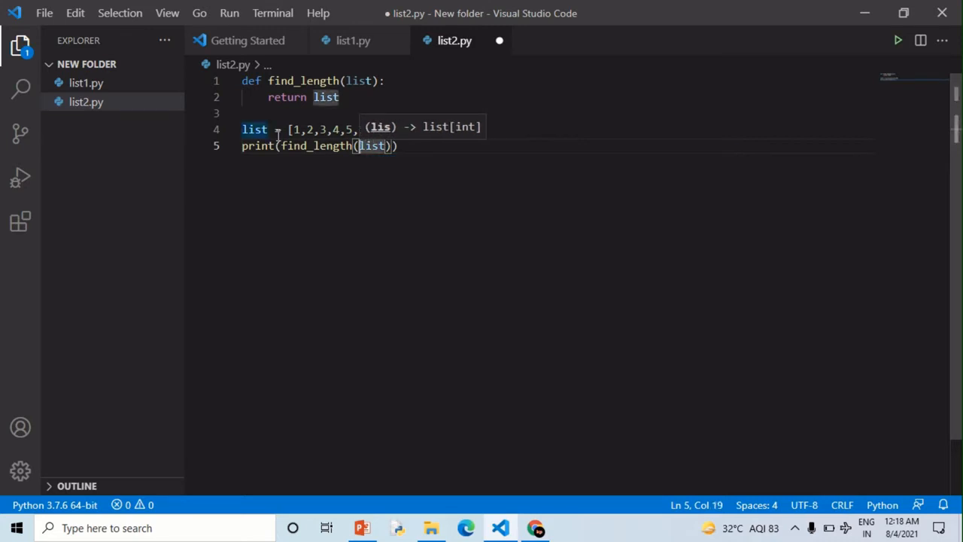
text(len(l)
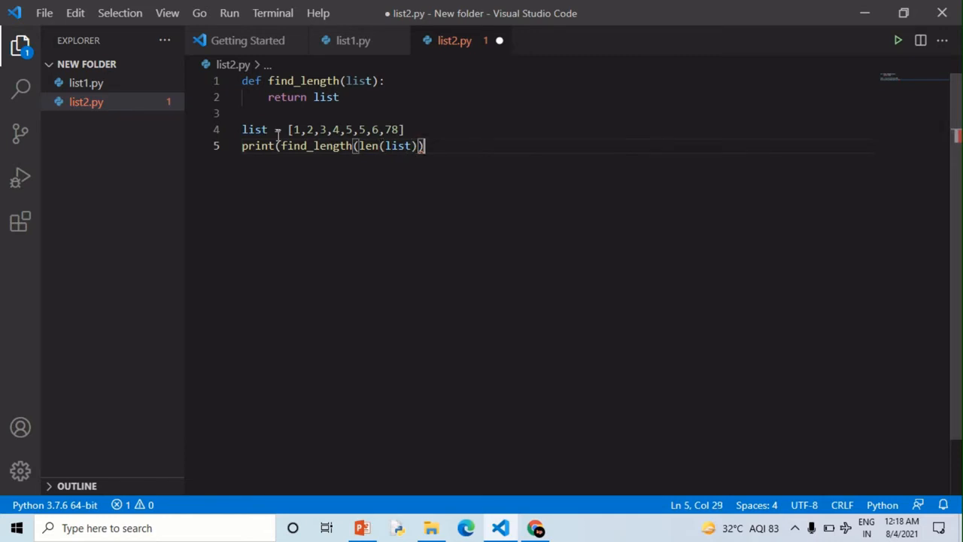
text())
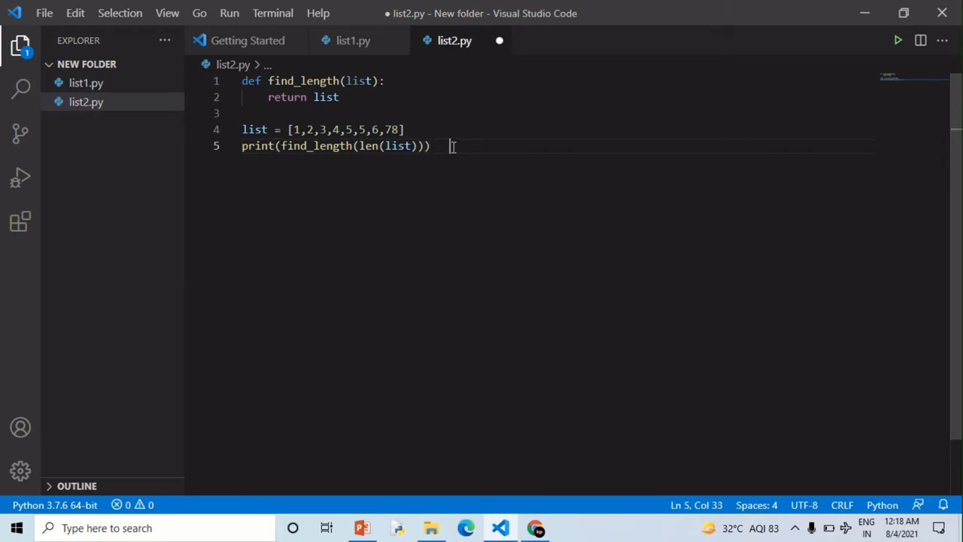
key(ctrl+s)
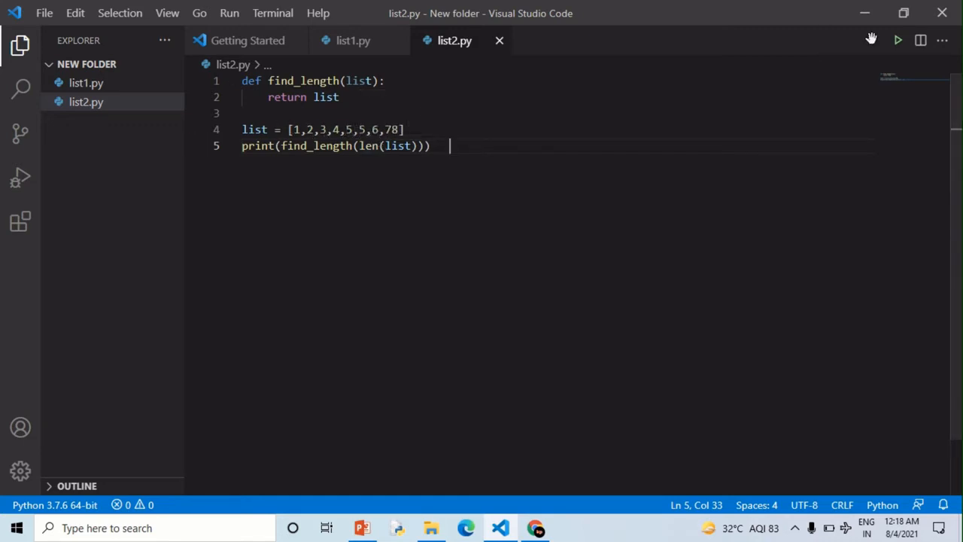
click(896, 41)
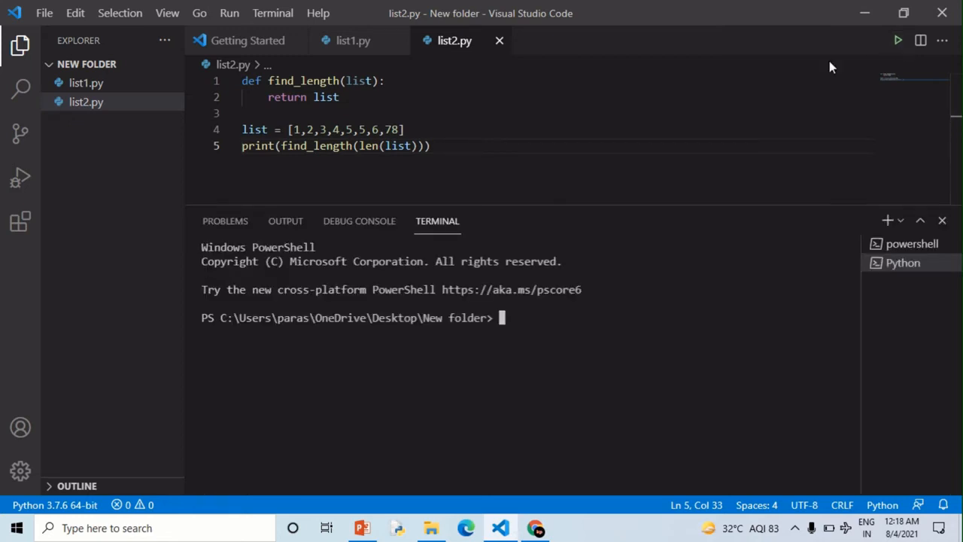
click(897, 41)
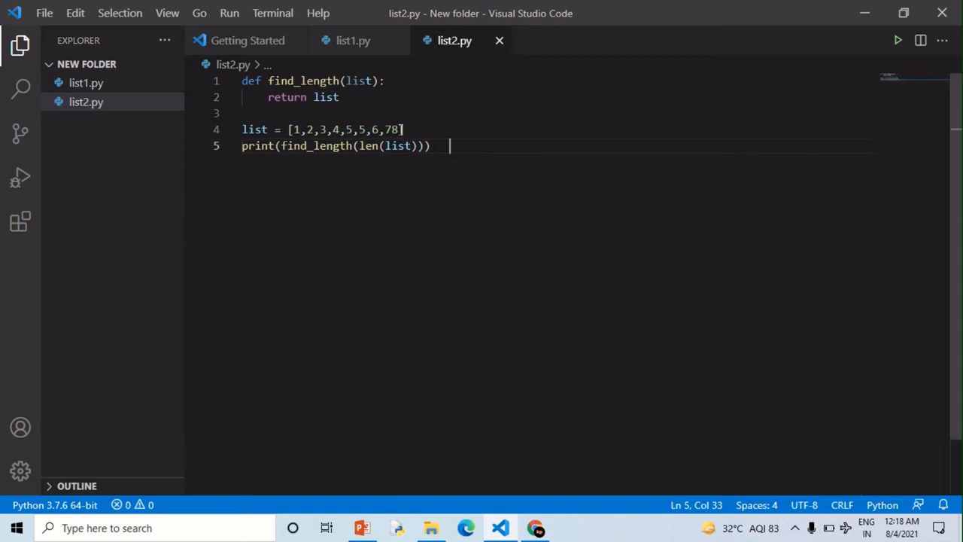
Step: Extend the list to twelve numbers with ,3,4,5,6, save and run to print 12
text(,3,4,5,6)
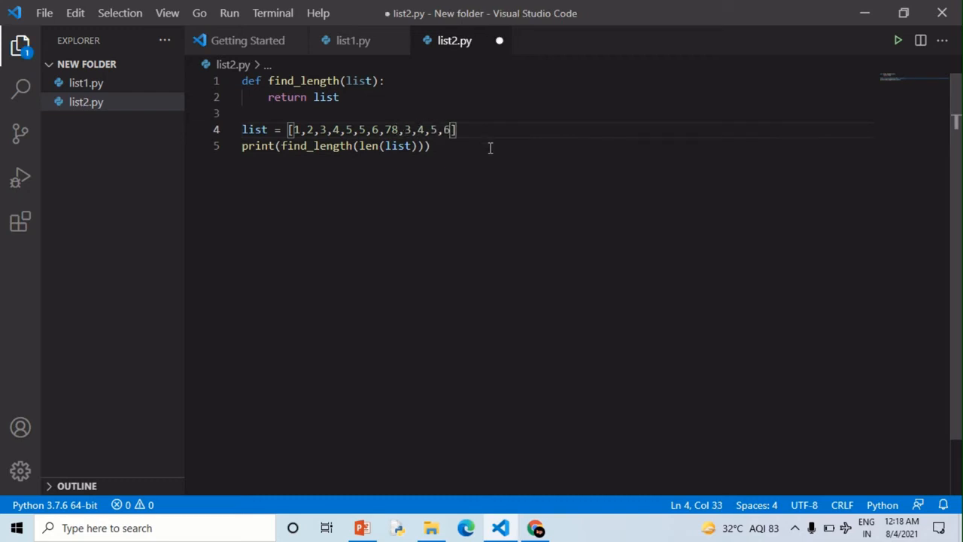
key(ctrl+s)
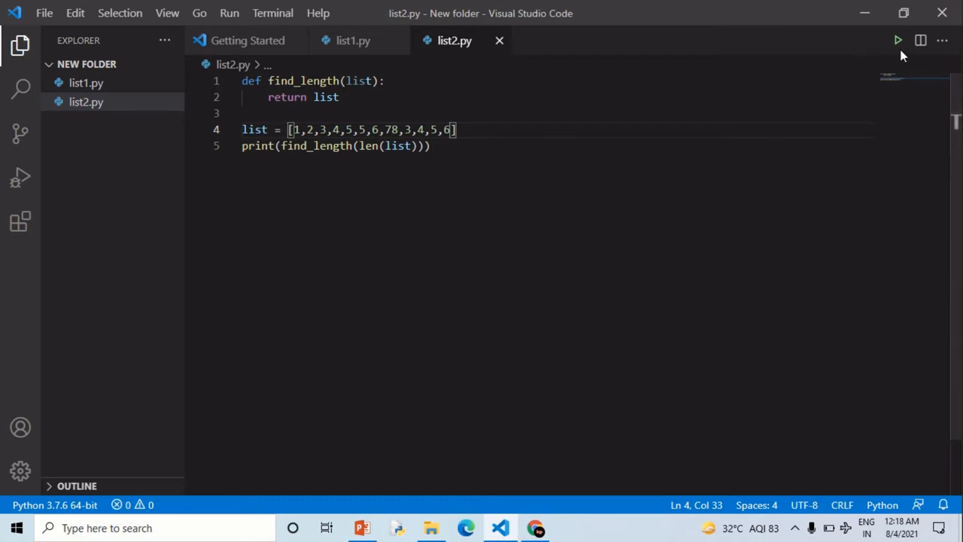
click(897, 40)
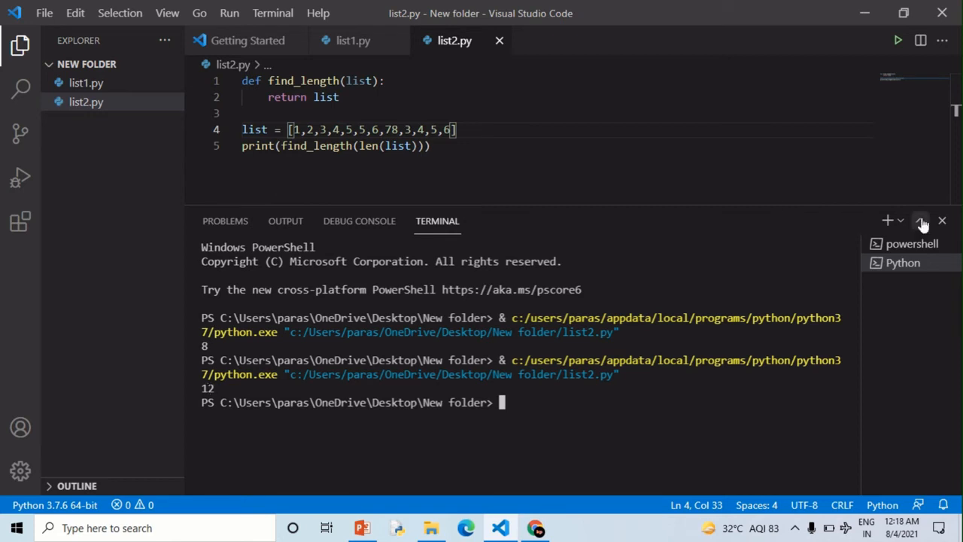
Step: Hide the terminal and delete the numbers so the list reads []
click(941, 219)
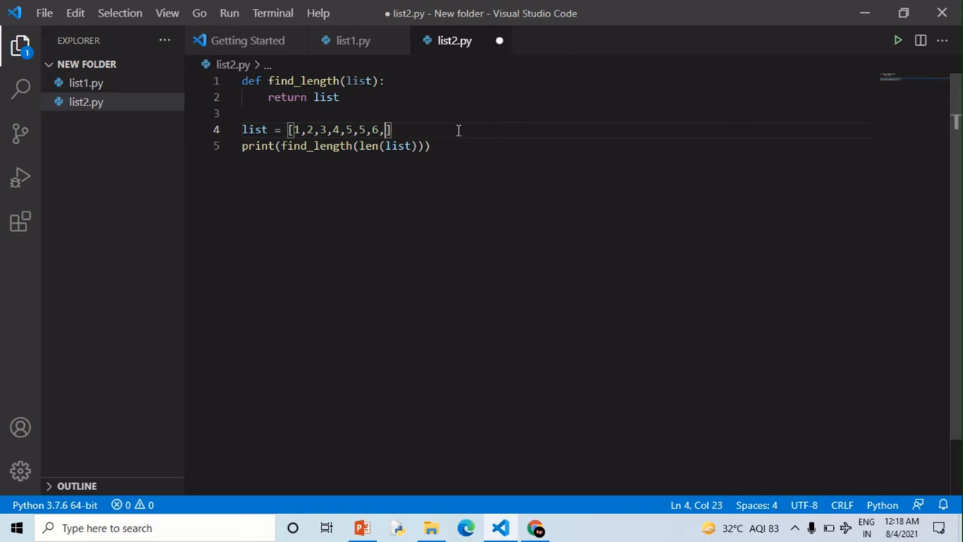
key(BackSpace)
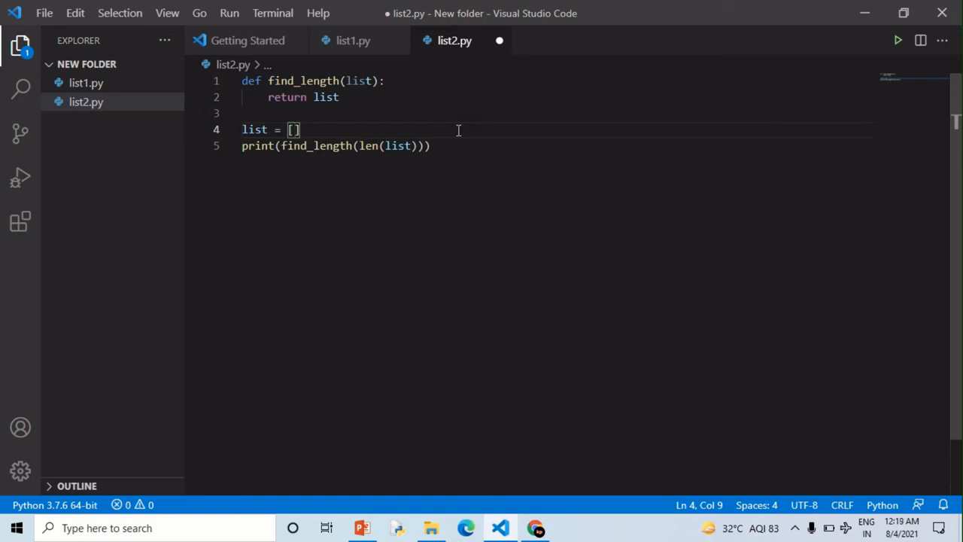
Step: Fill the list brackets with the words i am iron man
text(i)
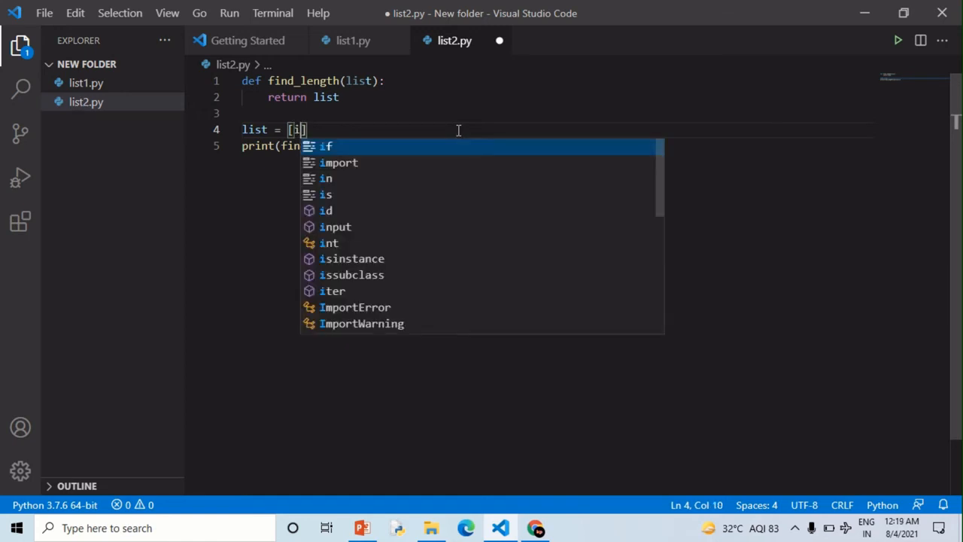
text(am)
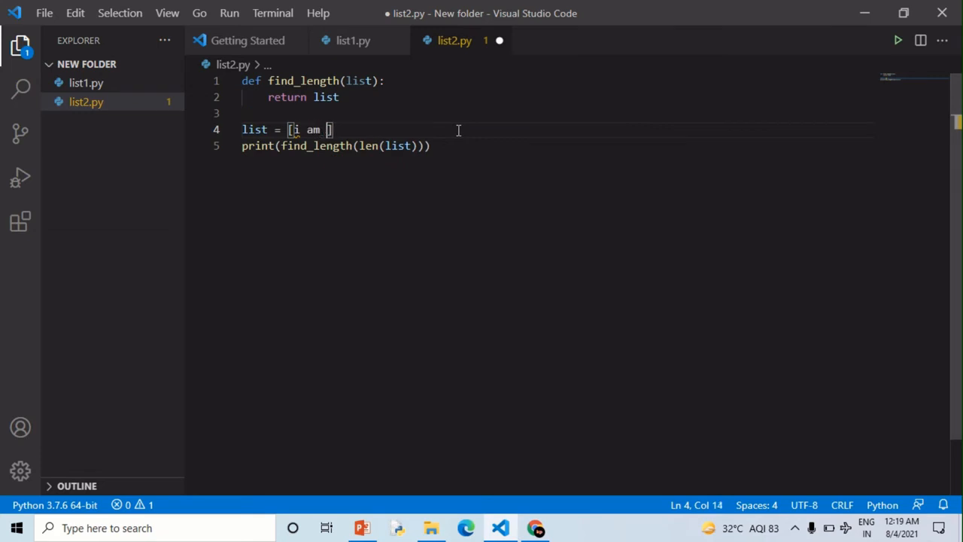
text(iro)
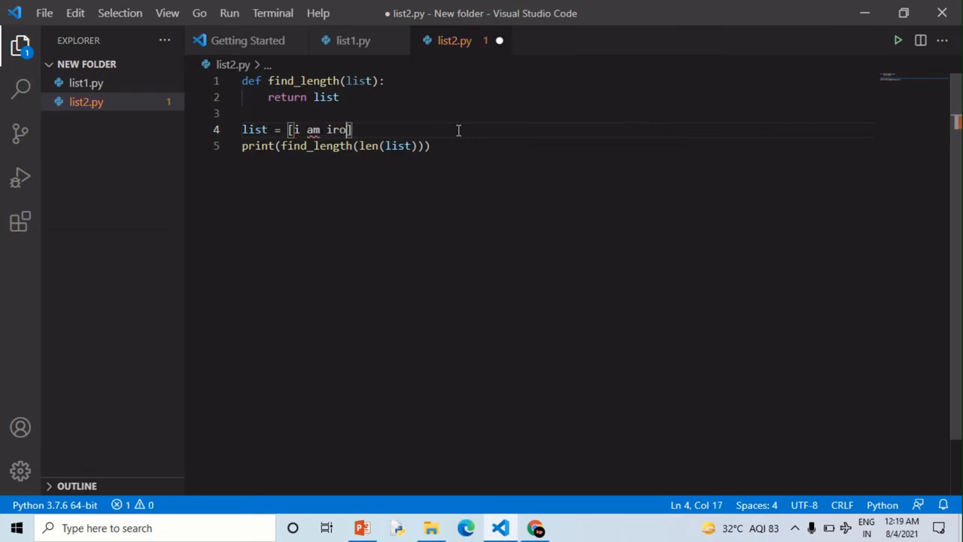
text(n)
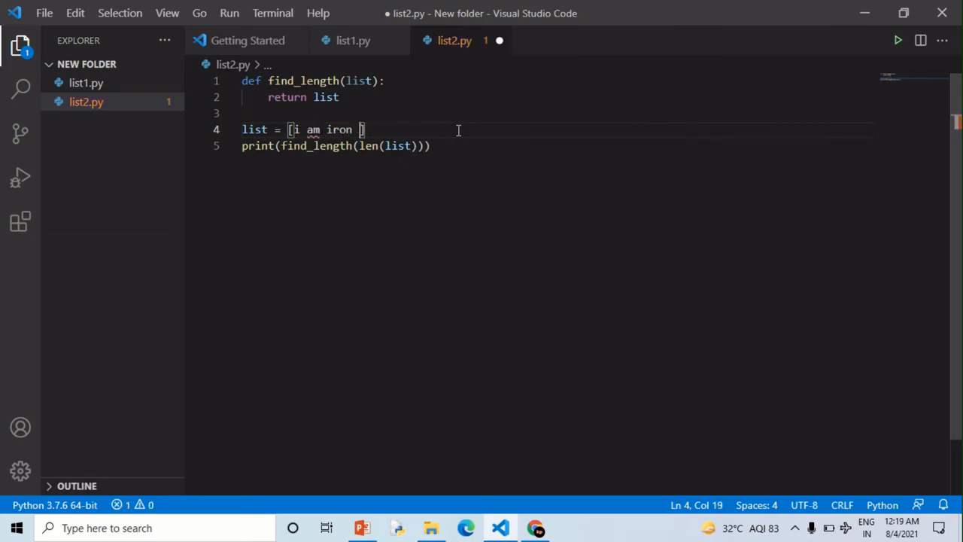
text(man)
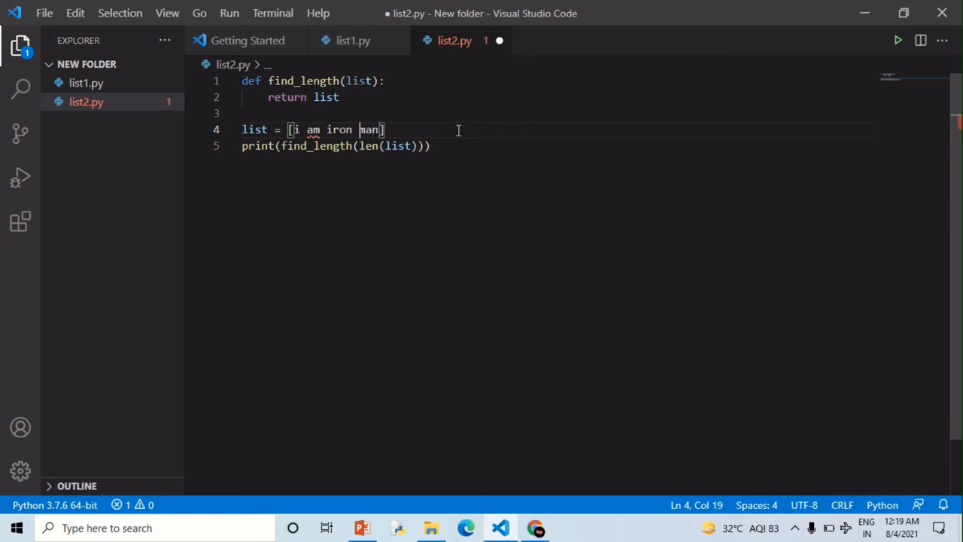
text(man)
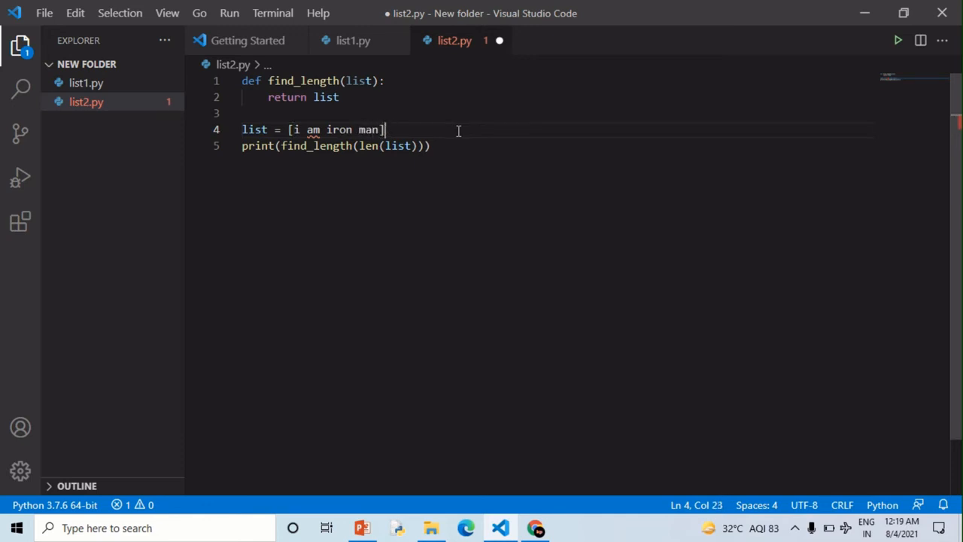
Step: Separate the words with commas and quotes so the list holds "i", "am", "iron", "man"
click(358, 129)
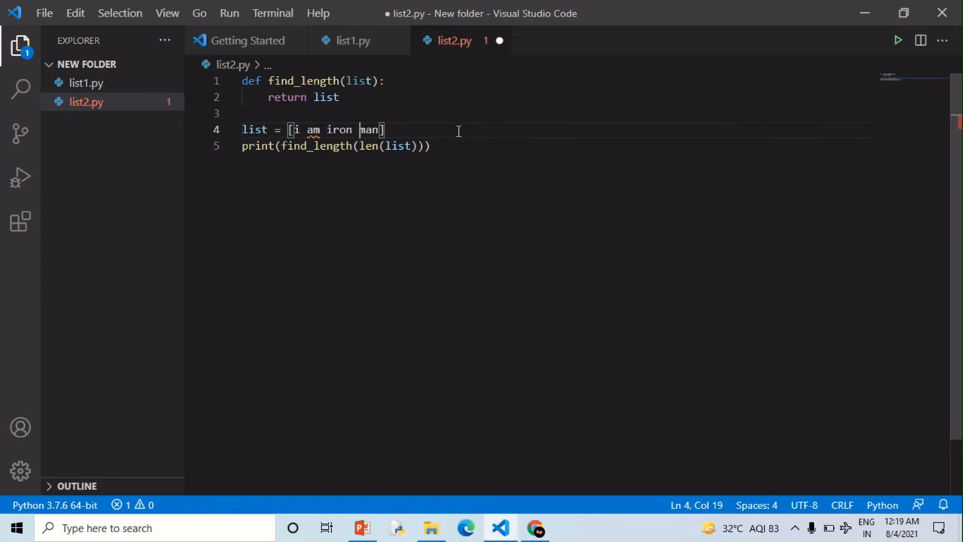
text(,am  ,)
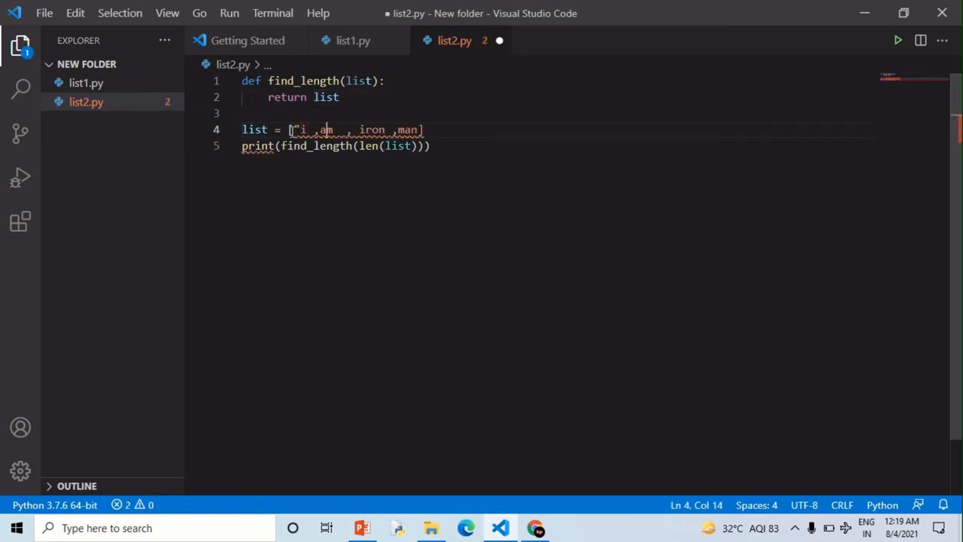
text(")
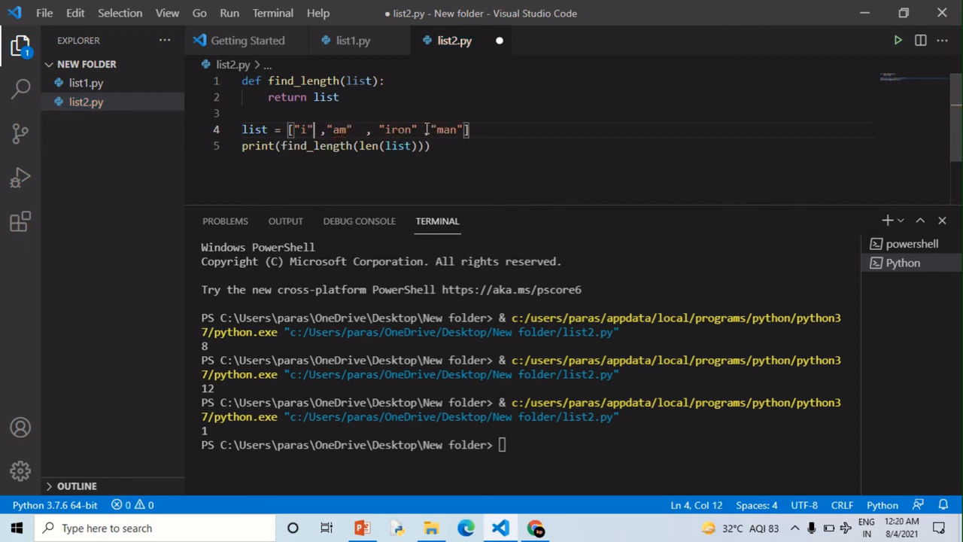
Step: Save the four-string list version and run it so the terminal prints 4
key(ctrl+s)
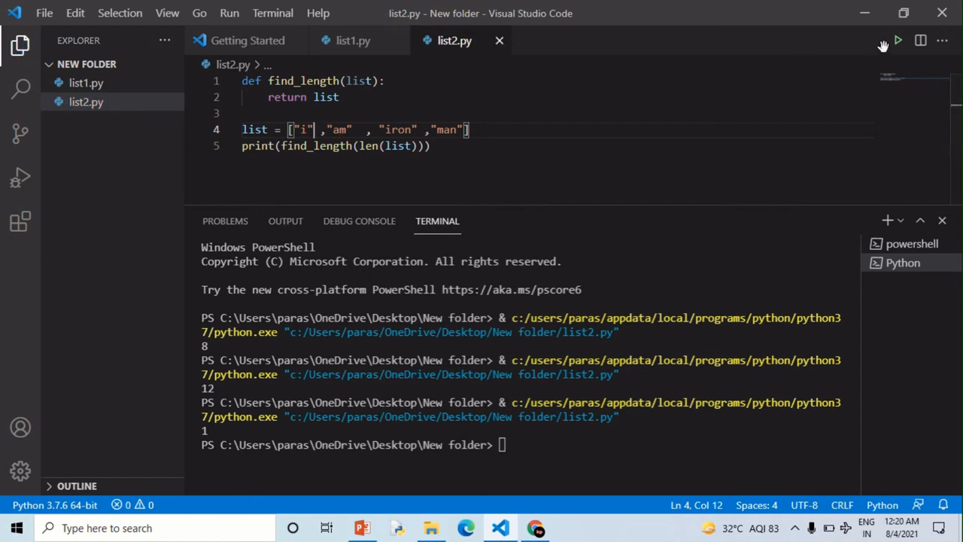
click(897, 39)
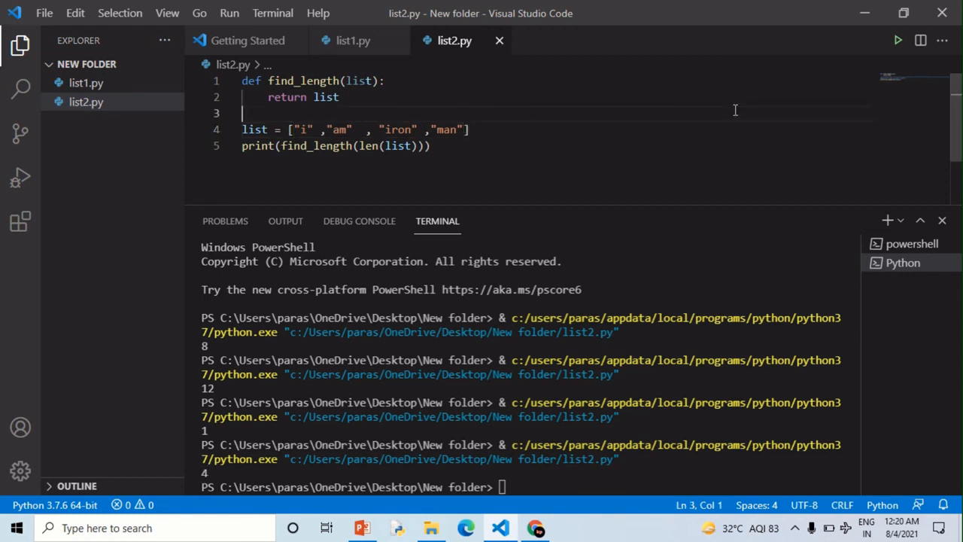
mouse_move(522, 129)
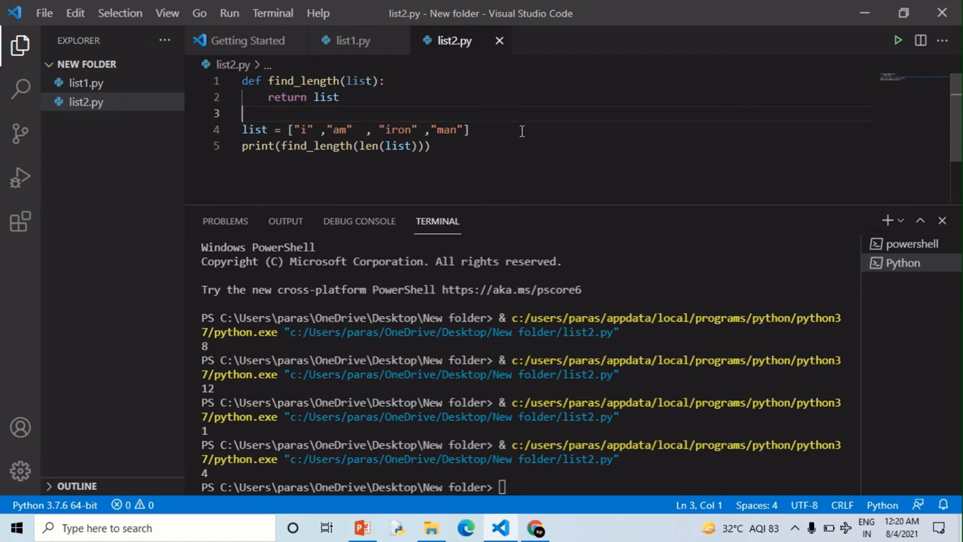